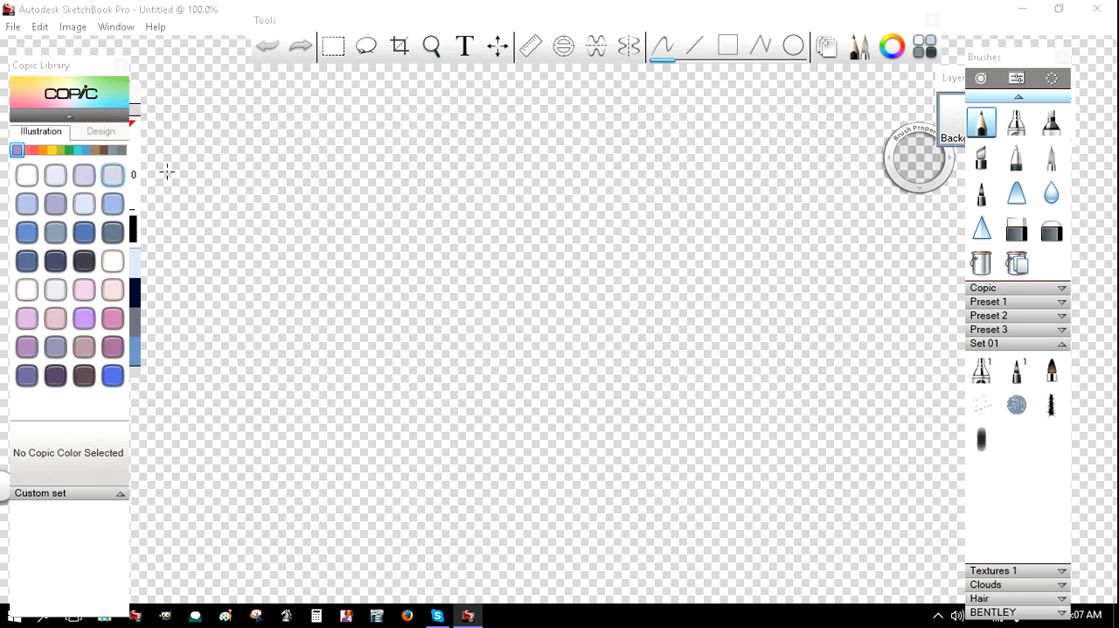
pyautogui.moveTo(334, 156)
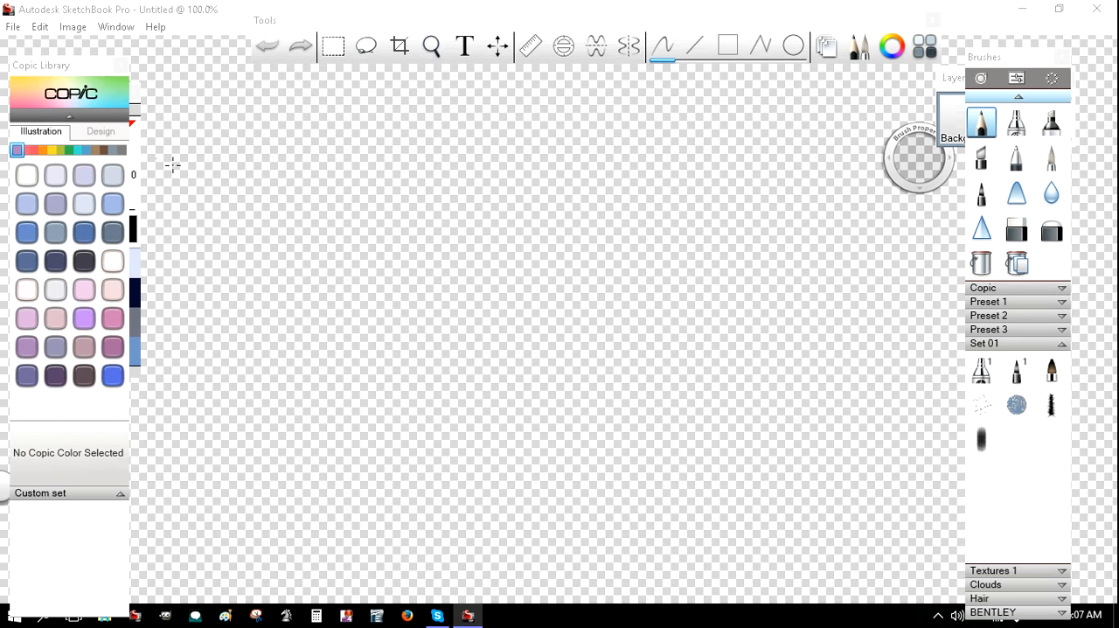
pyautogui.moveTo(165, 109)
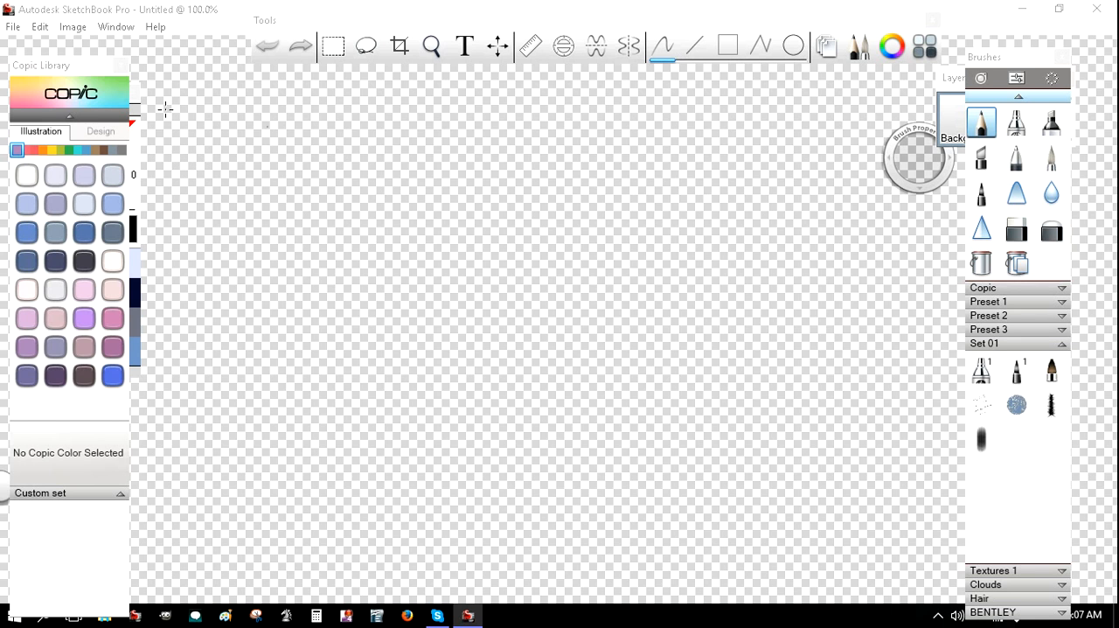
# Open the recent file 'Yes You Are.tif' from File > Open Recent.
pyautogui.click(13, 26)
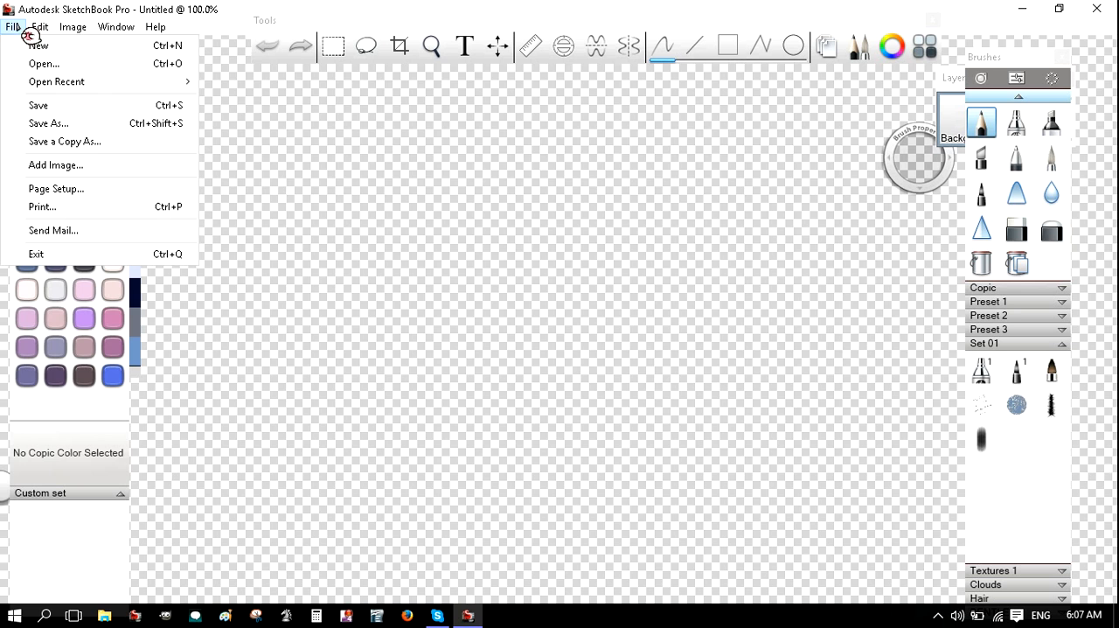
pyautogui.click(56, 81)
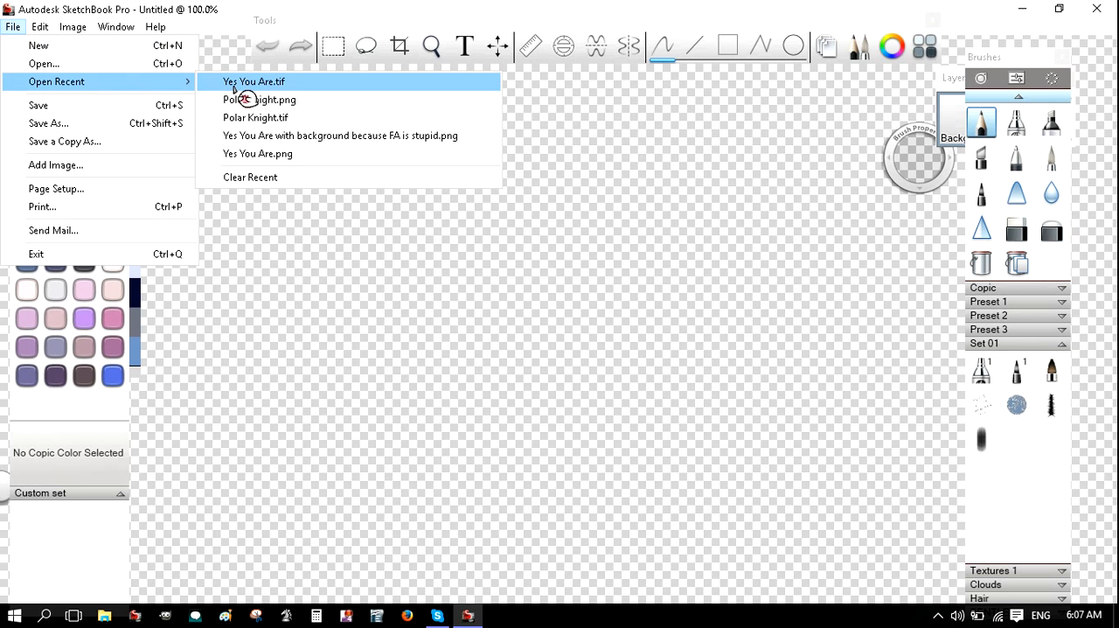
pyautogui.click(253, 81)
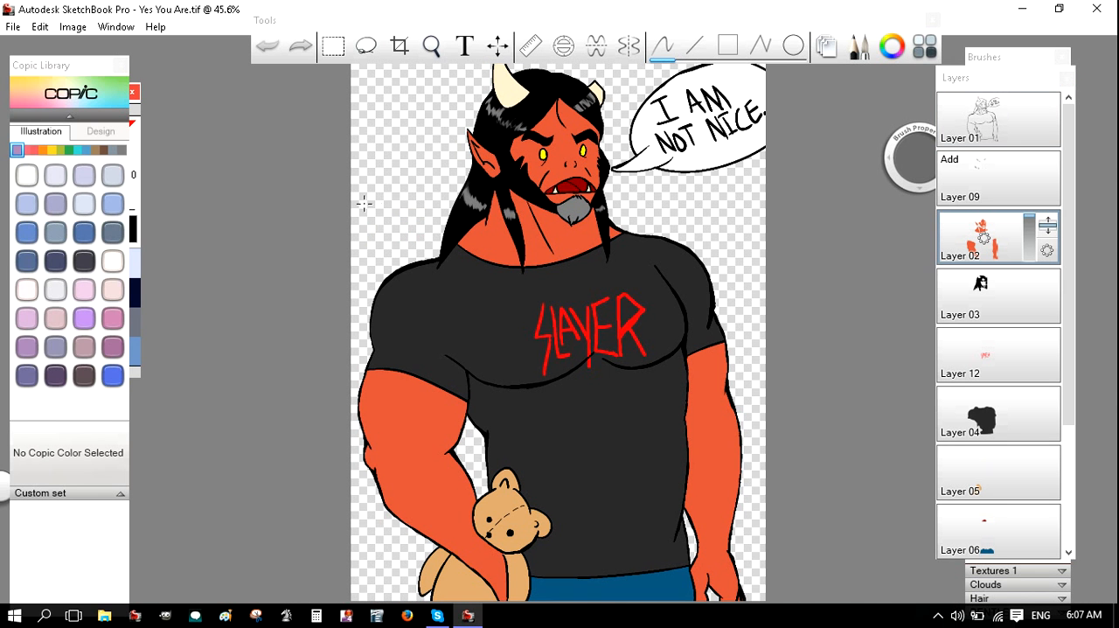
pyautogui.moveTo(488, 342)
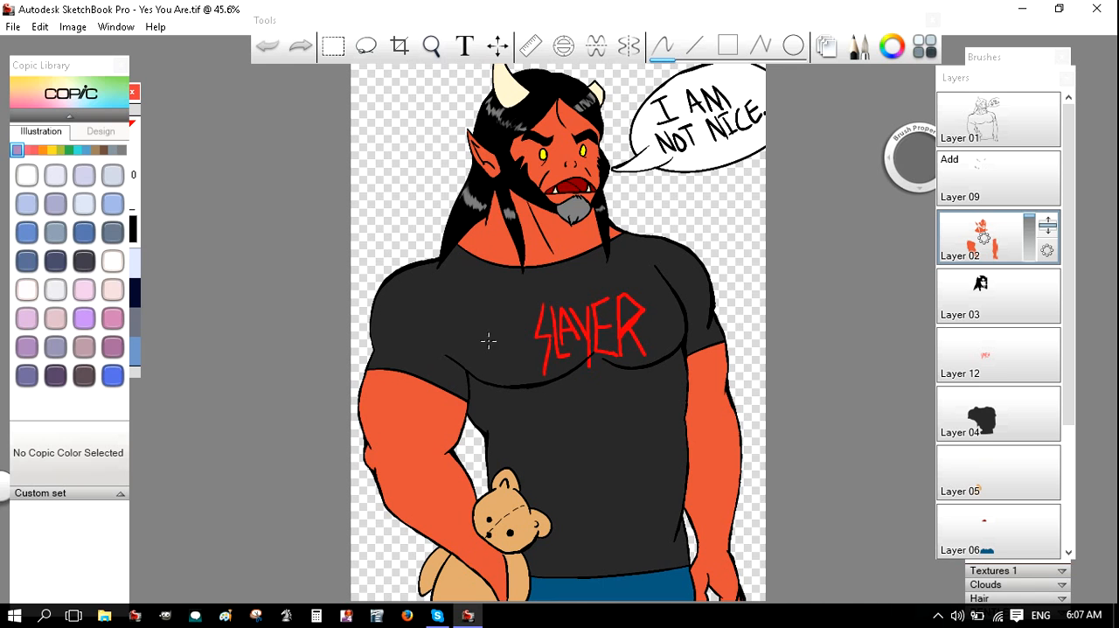
pyautogui.moveTo(435, 233)
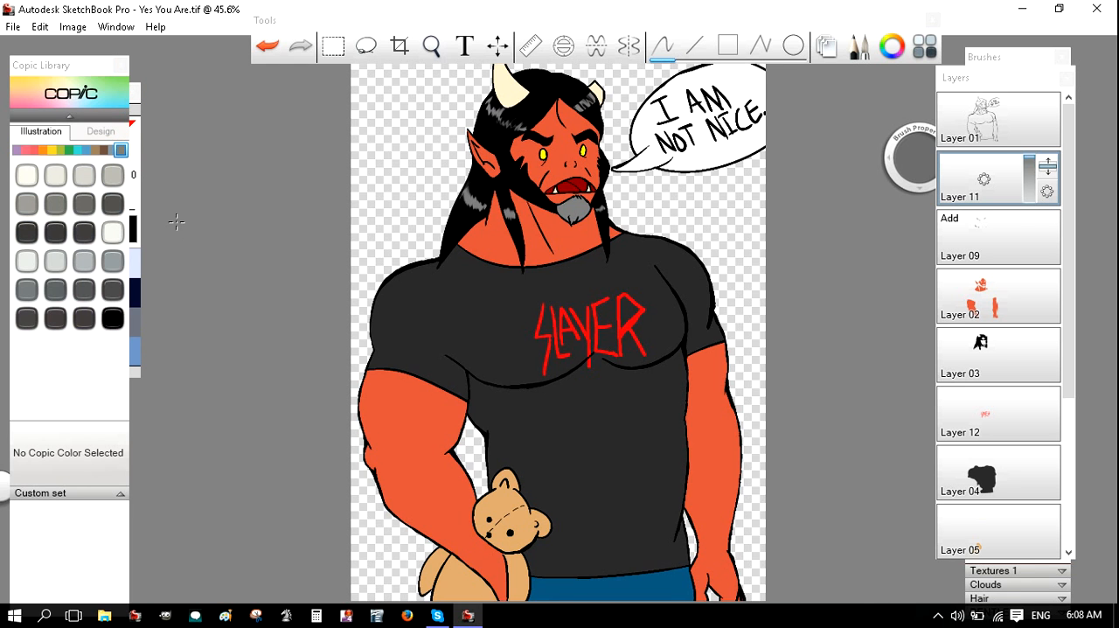
# Pick Toner Gray T5 and open Layer 11's blending options.
pyautogui.click(54, 203)
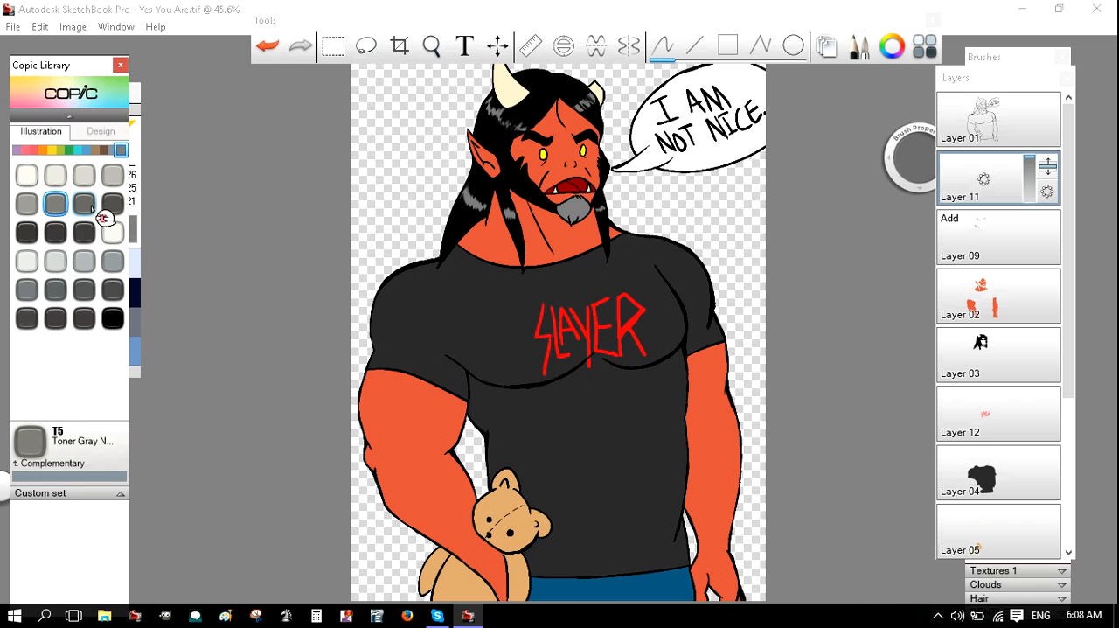
pyautogui.click(84, 204)
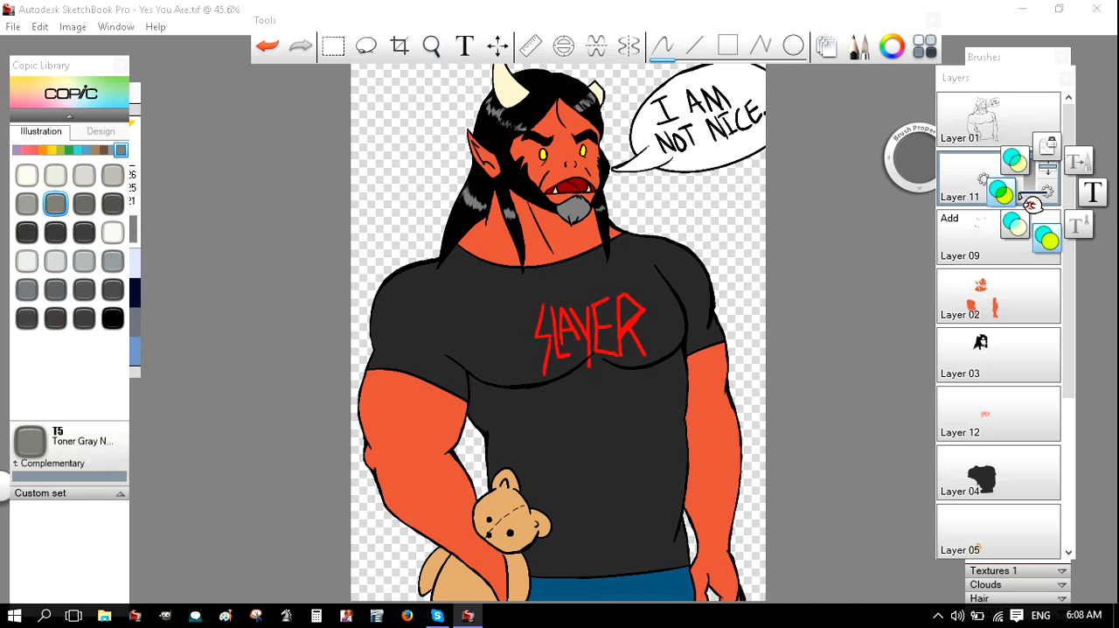
pyautogui.moveTo(1001, 197)
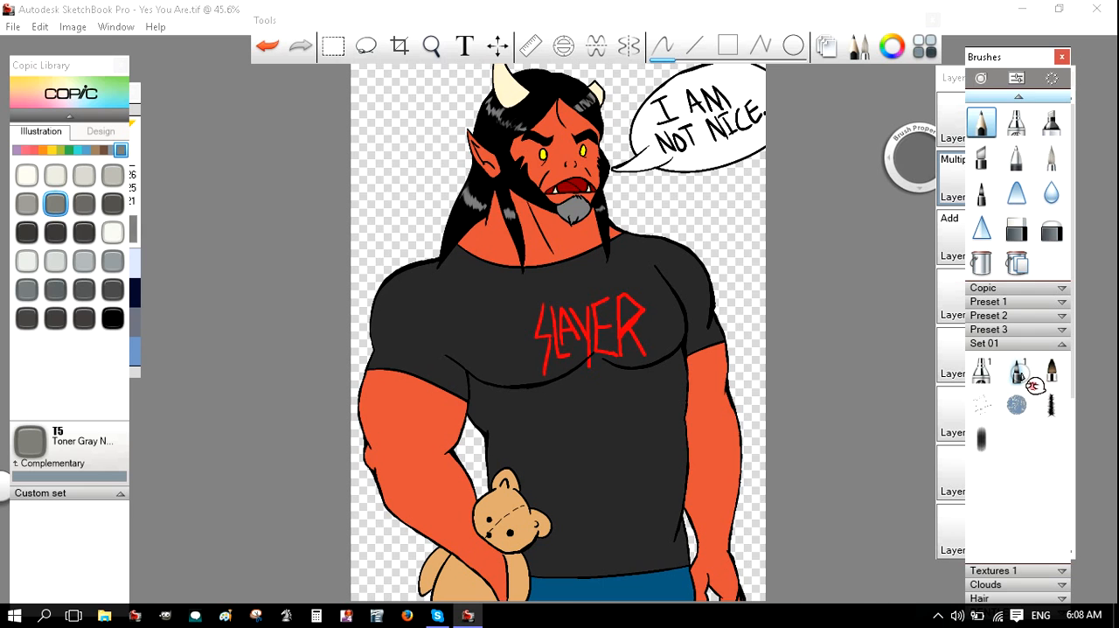
# Select the soft marker brush from Set 01 and zoom into the shirt's chest.
pyautogui.click(1052, 369)
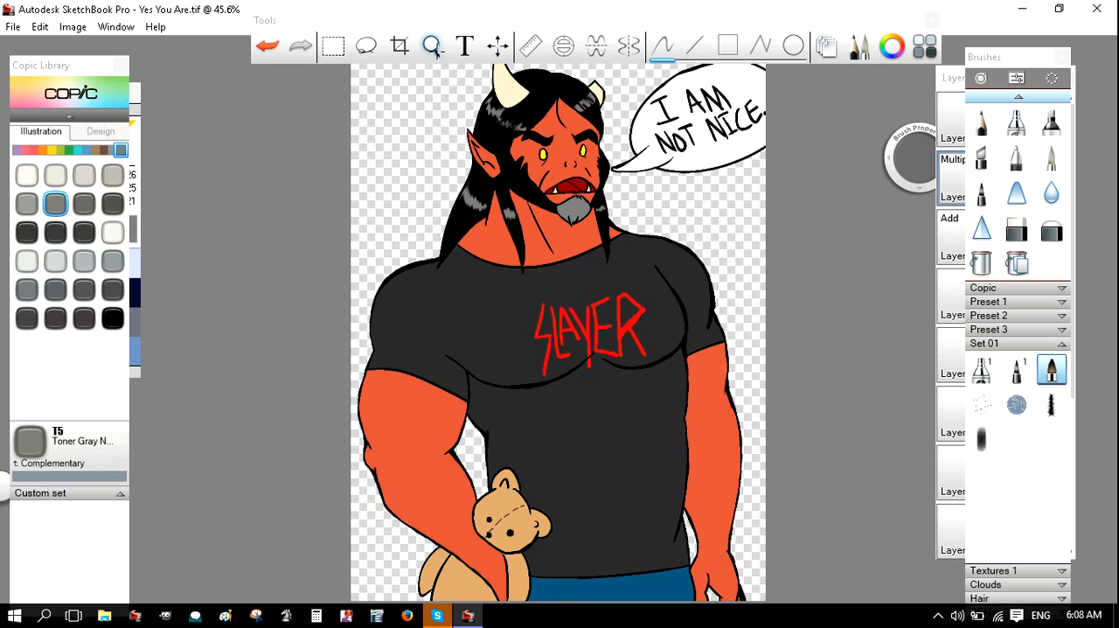
pyautogui.click(431, 46)
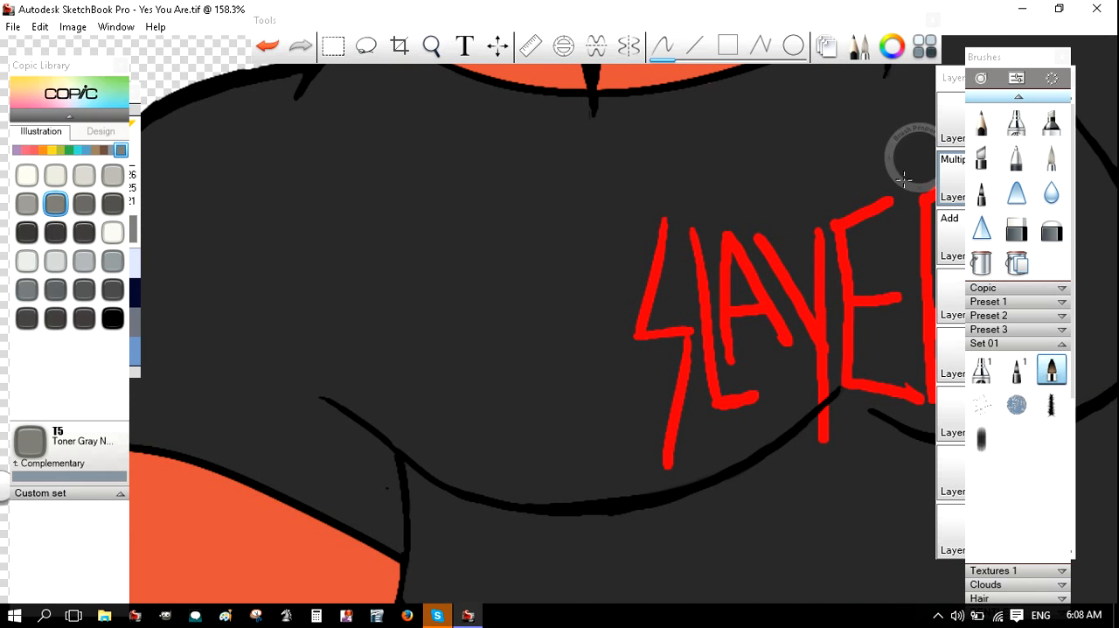
# Shade gray shadows along the left and right chest folds under SLAYER.
pyautogui.moveTo(319, 398); pyautogui.dragTo(490, 468)
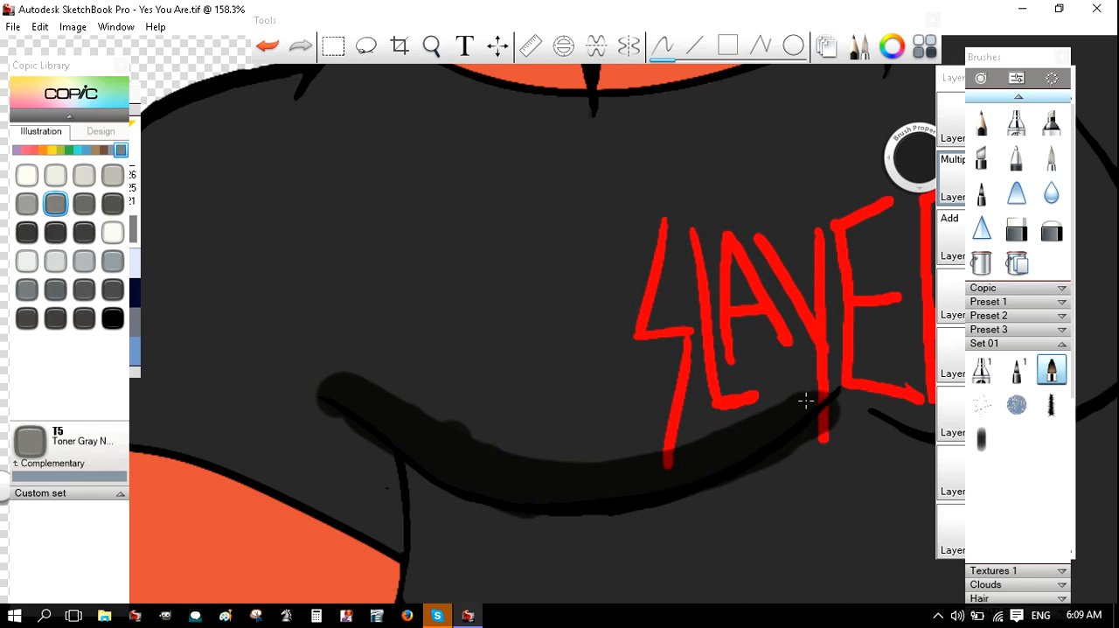
pyautogui.click(431, 46)
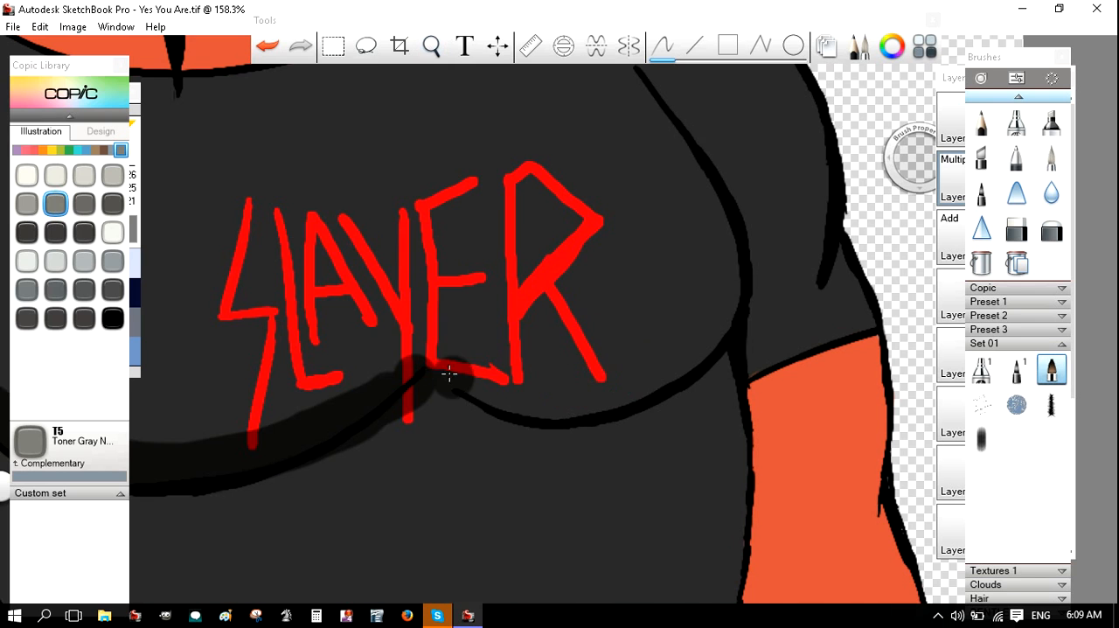
pyautogui.moveTo(437, 384); pyautogui.dragTo(662, 353)
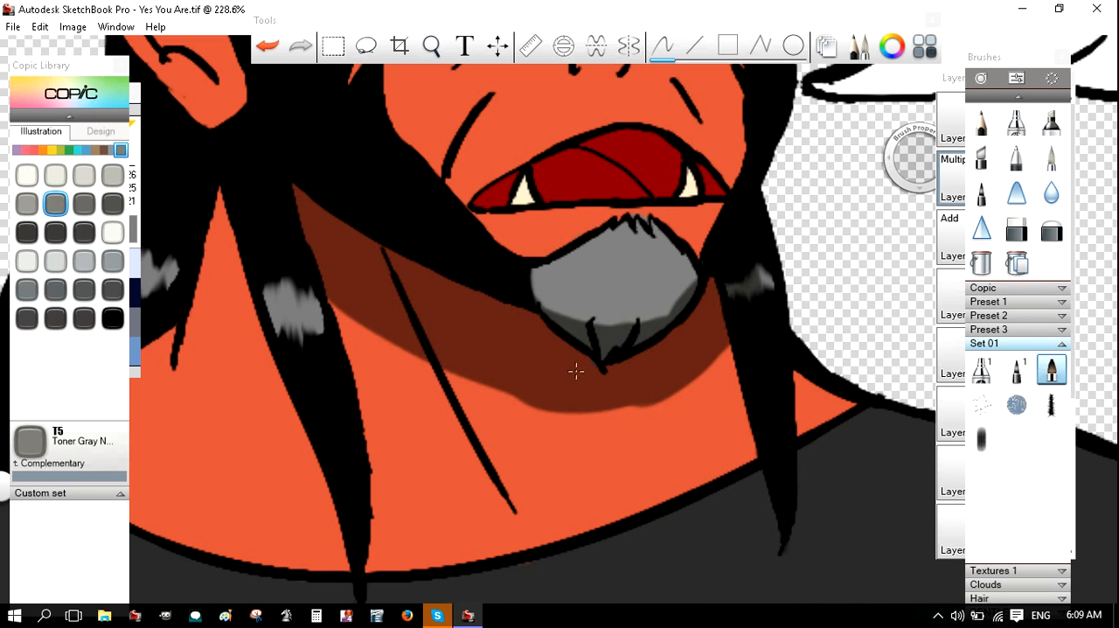
# Zoom out to the teddy bear and shade the left side of its head.
pyautogui.moveTo(576, 370); pyautogui.dragTo(613, 267)
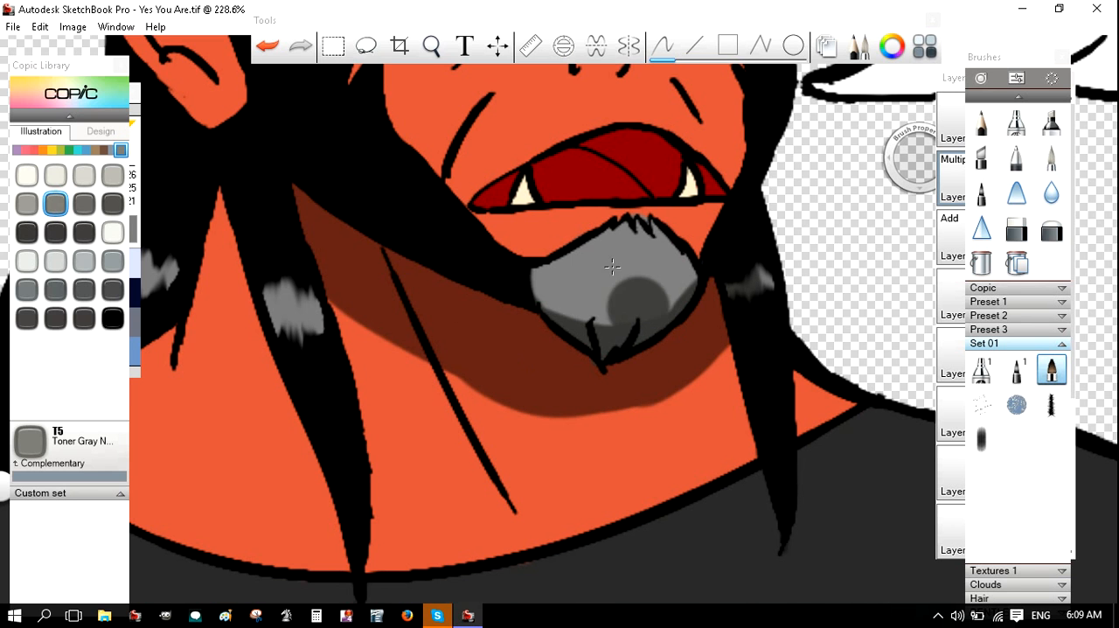
pyautogui.click(431, 46)
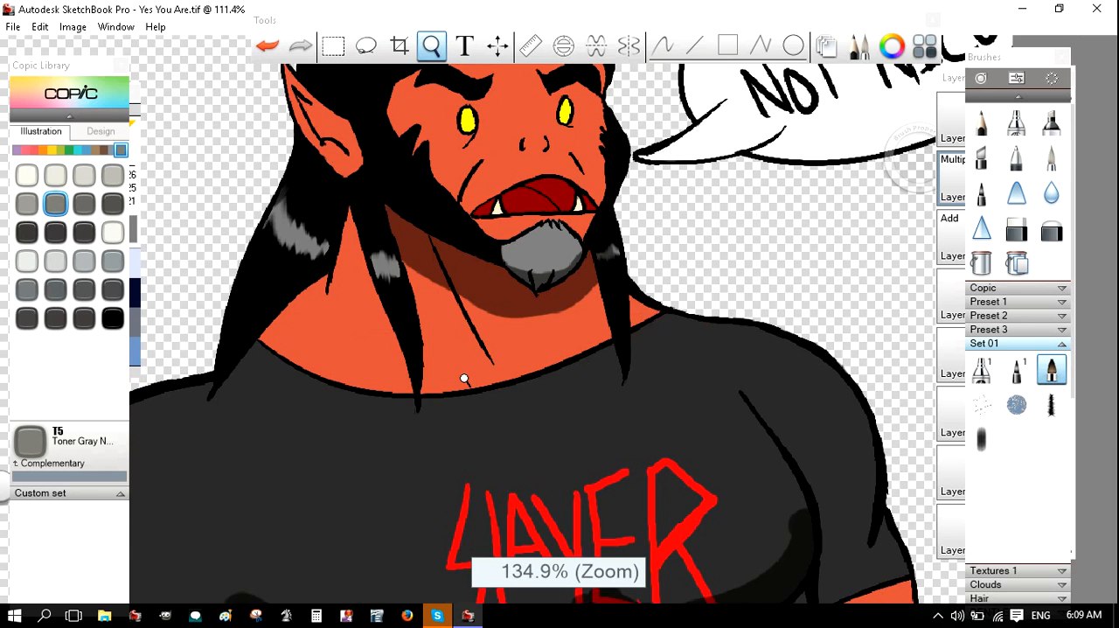
pyautogui.scroll(-3)
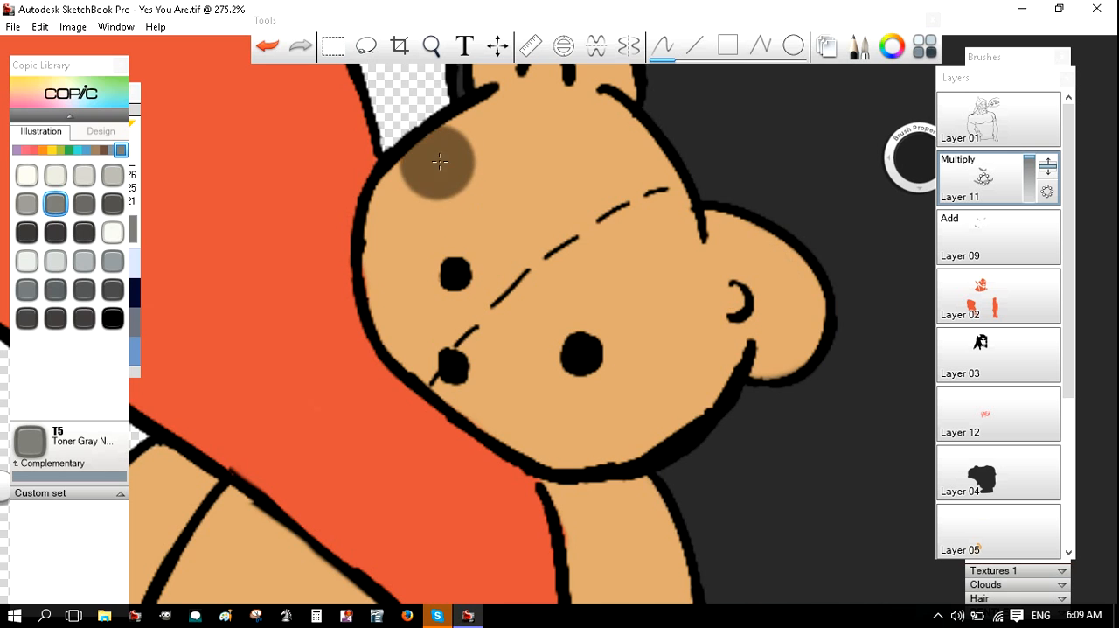
pyautogui.moveTo(437, 162); pyautogui.dragTo(529, 363)
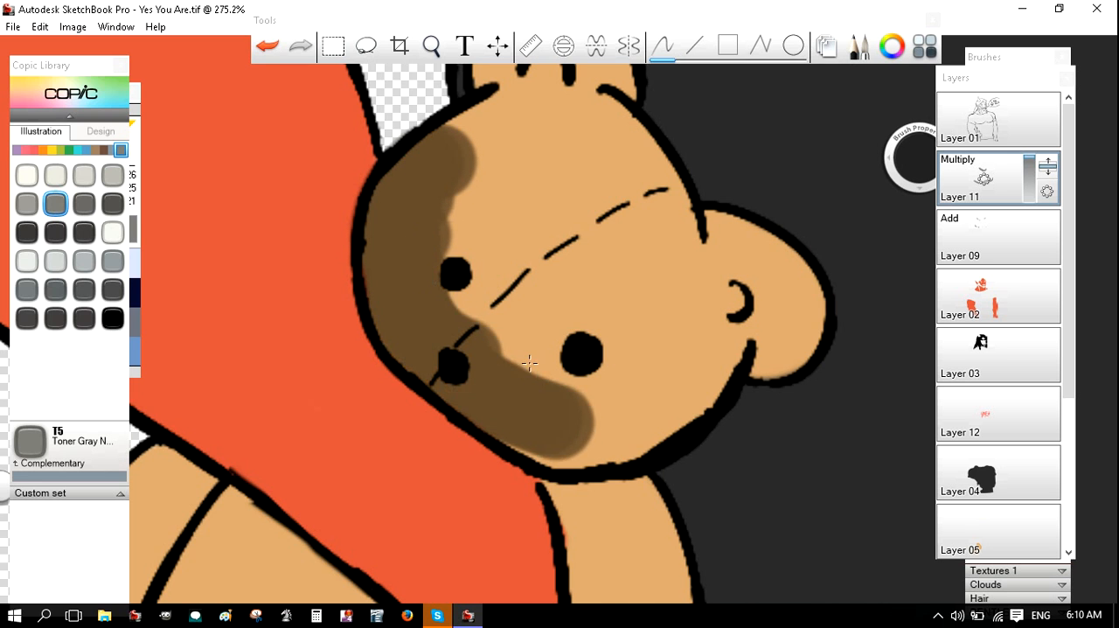